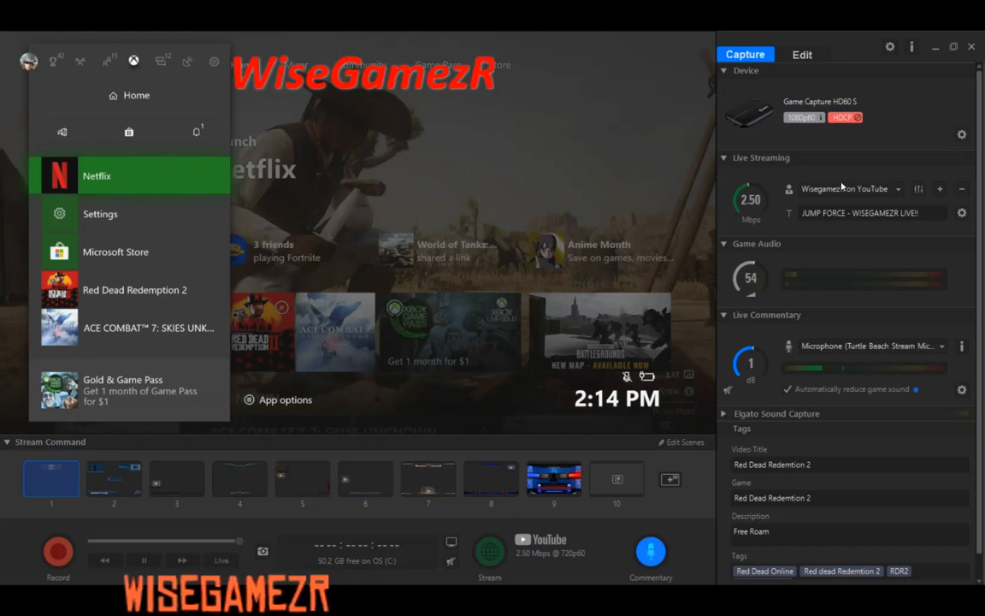
mouse_move(869, 155)
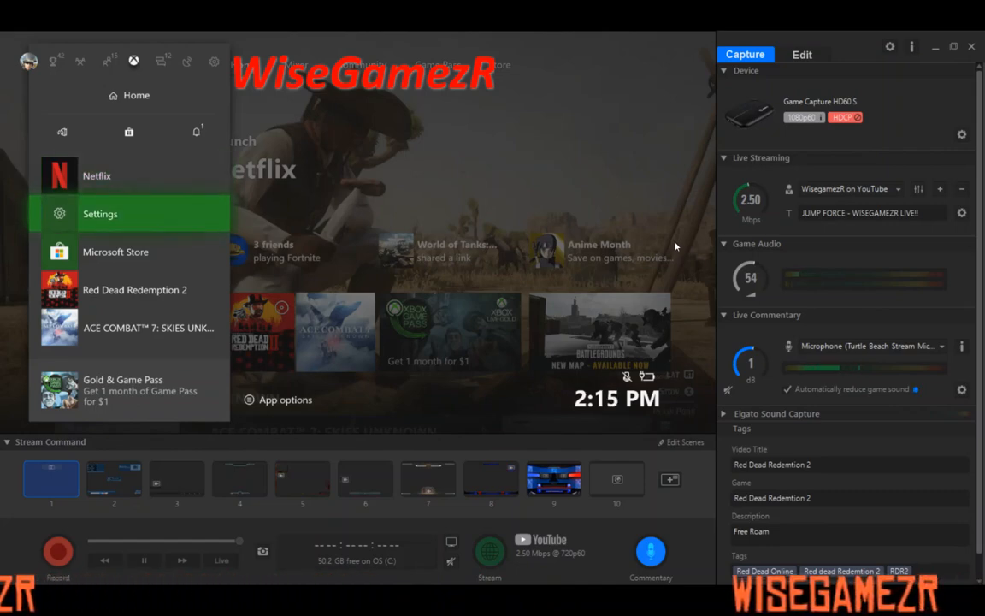
Step: Navigate the Xbox guide into Settings and reach the Power & startup page
click(100, 212)
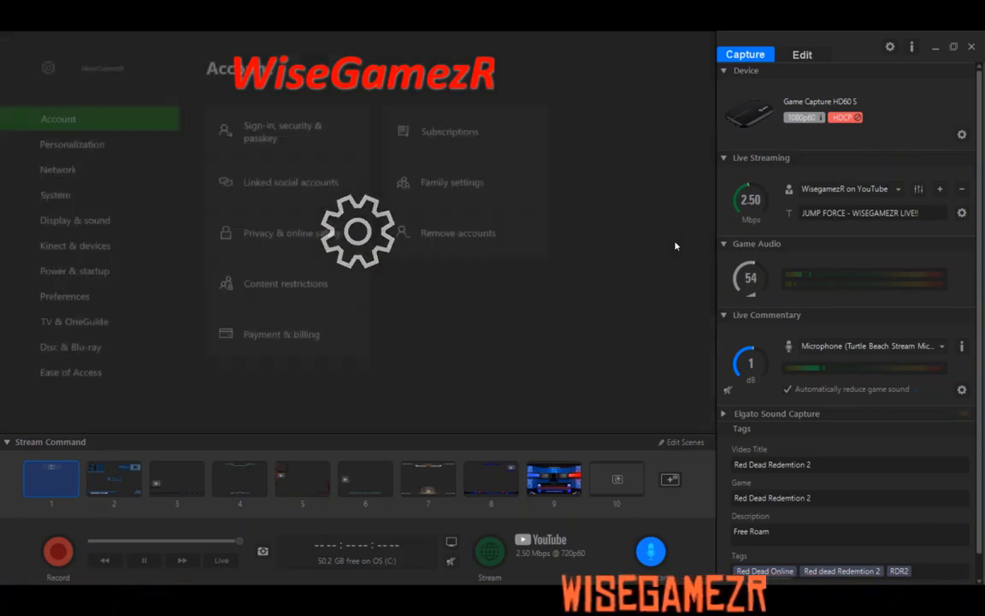
click(75, 219)
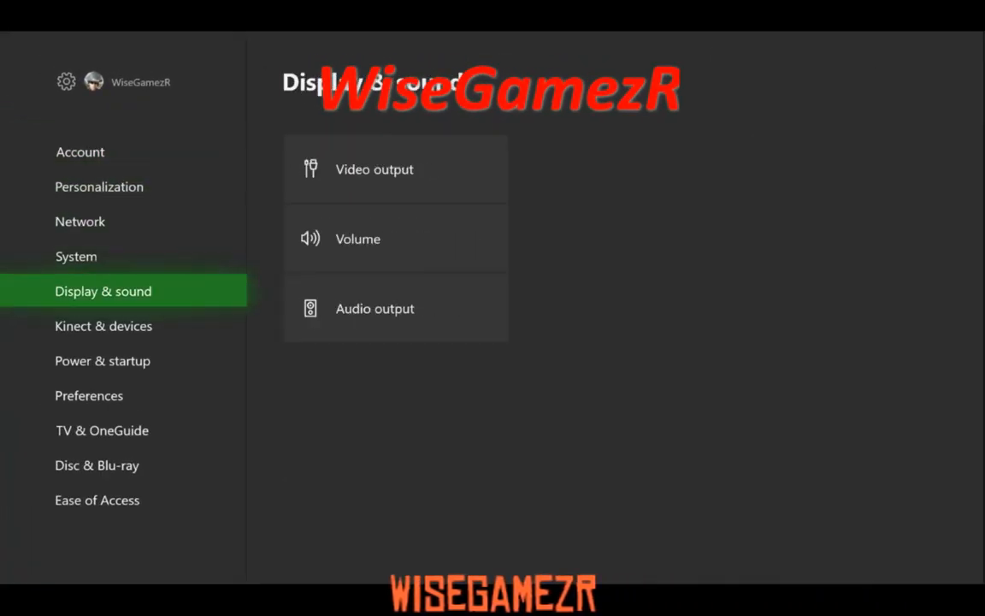
click(103, 359)
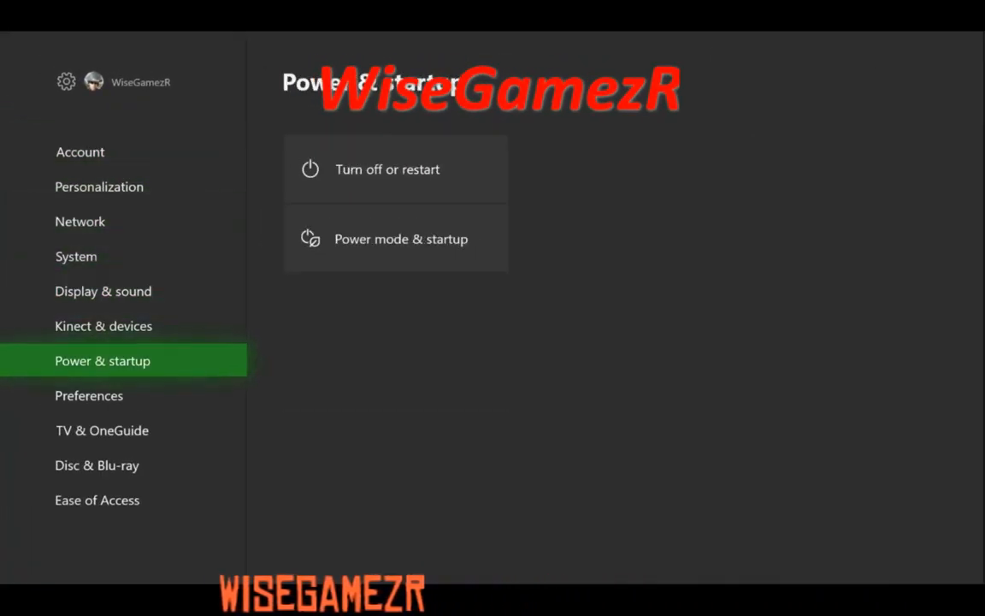
mouse_move(396, 169)
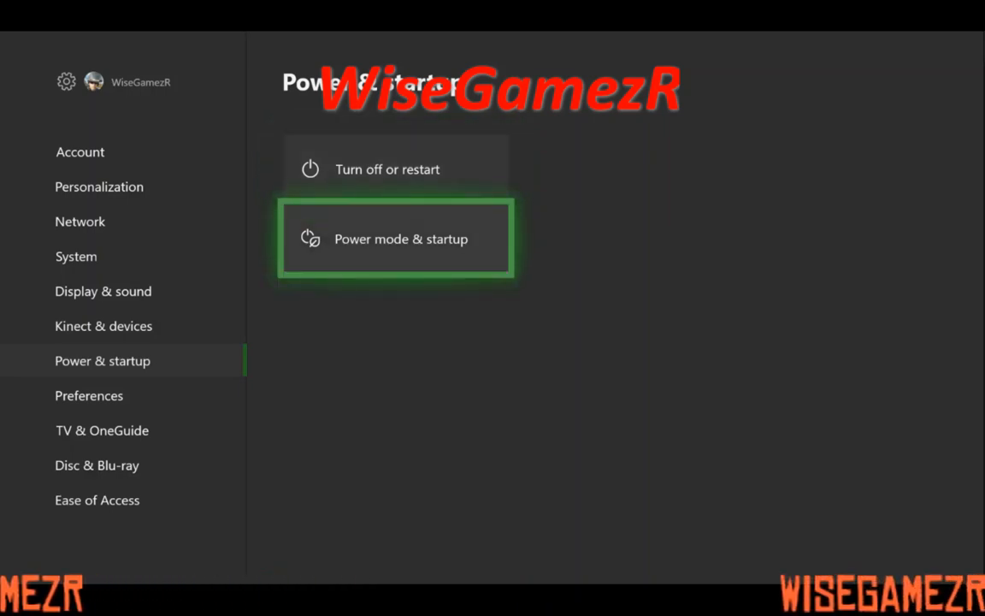
Step: Set the Xbox power mode to Energy-saving and return to Power & startup
click(395, 240)
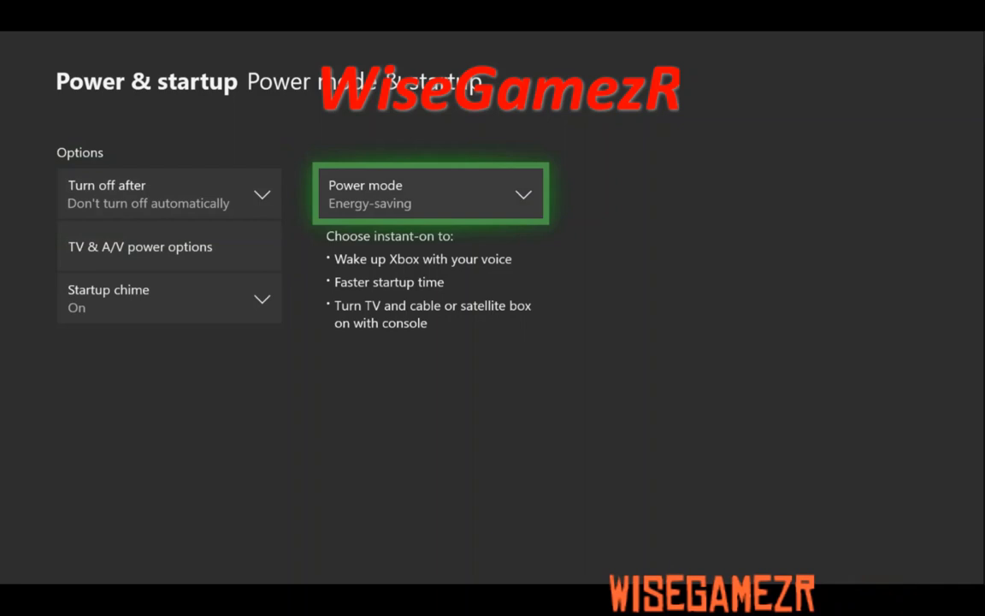
click(431, 193)
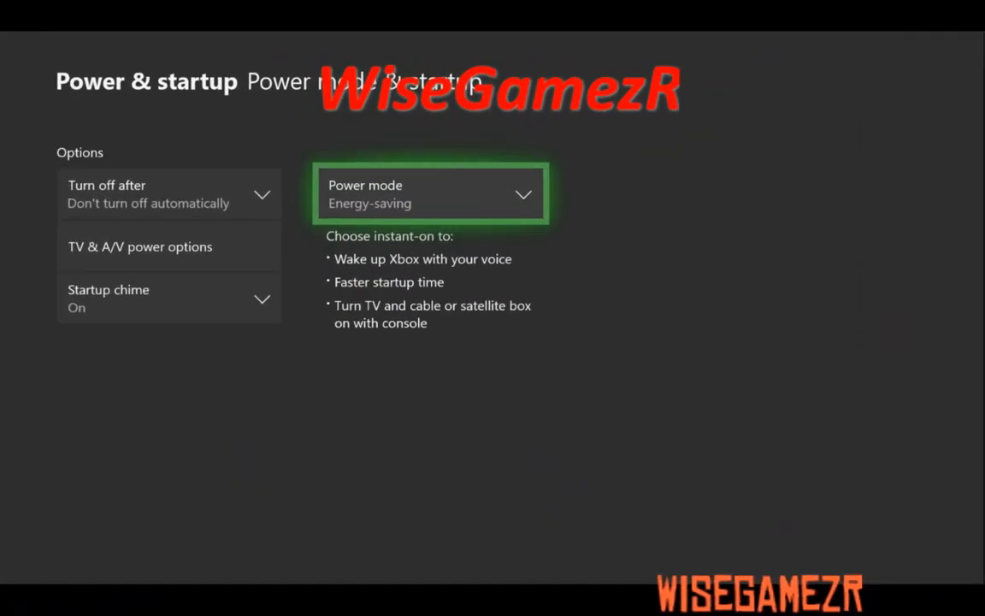
click(102, 326)
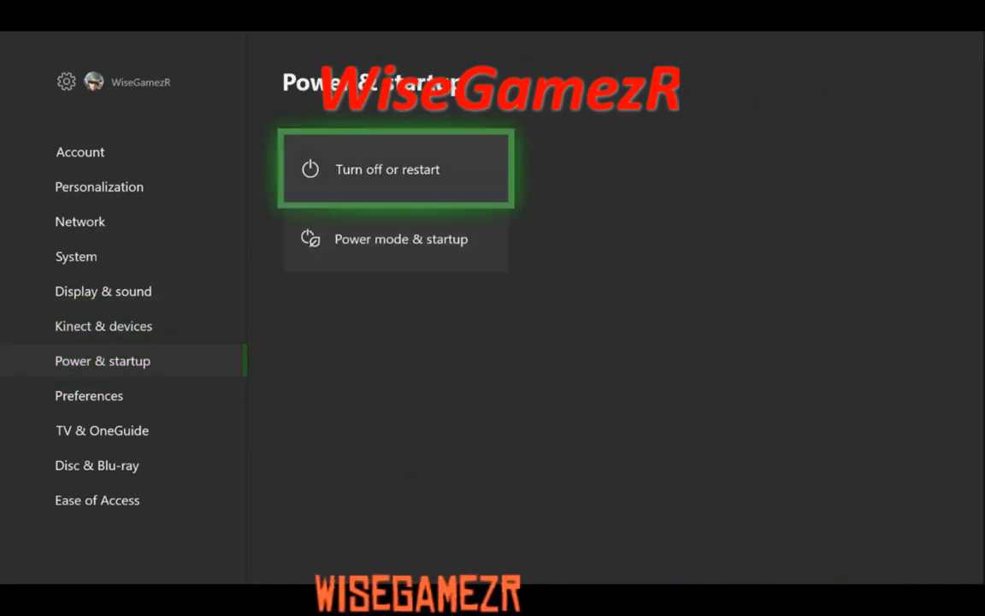
Step: Fully shut down the Xbox from Turn off or restart, confirming Shut down
click(397, 169)
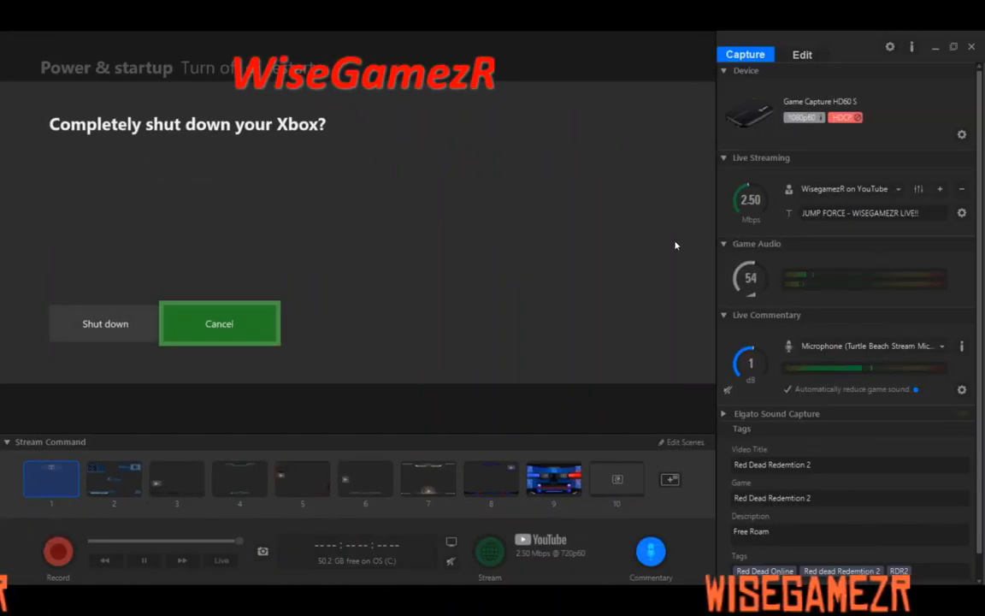
click(219, 323)
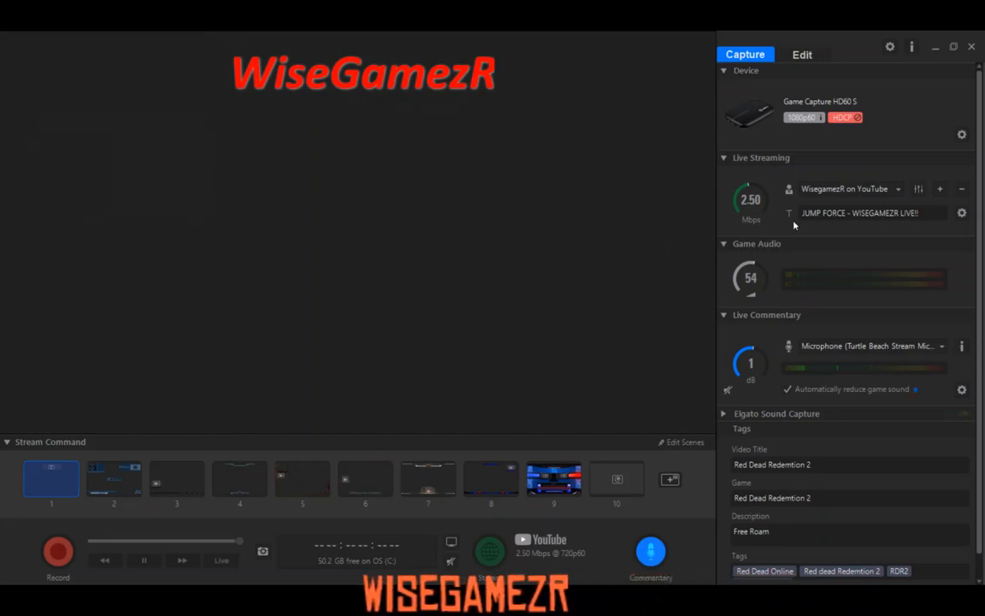
mouse_move(770, 104)
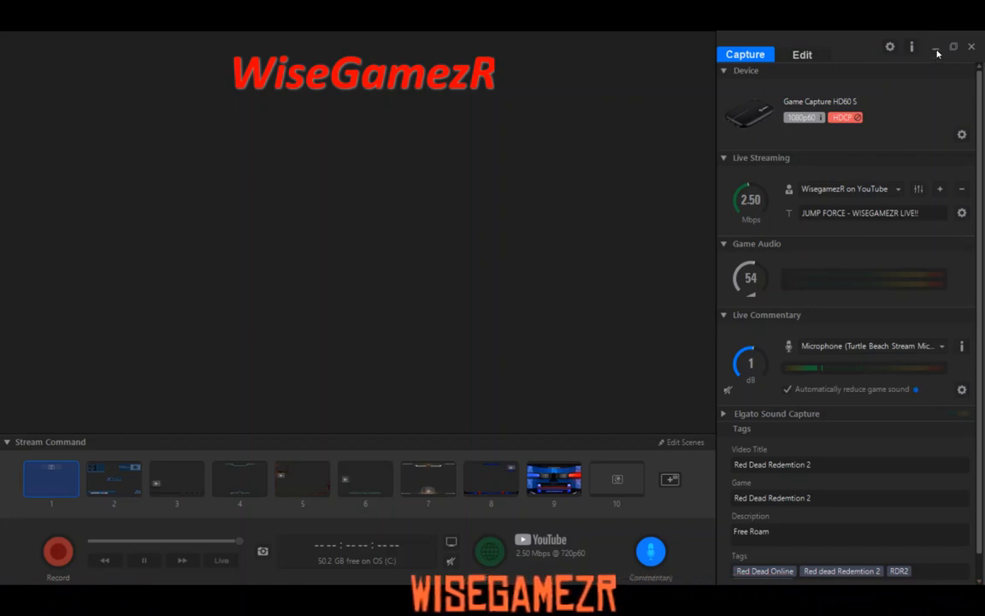
Step: Close the Elgato Game Capture HD window, leaving the Windows desktop
click(936, 48)
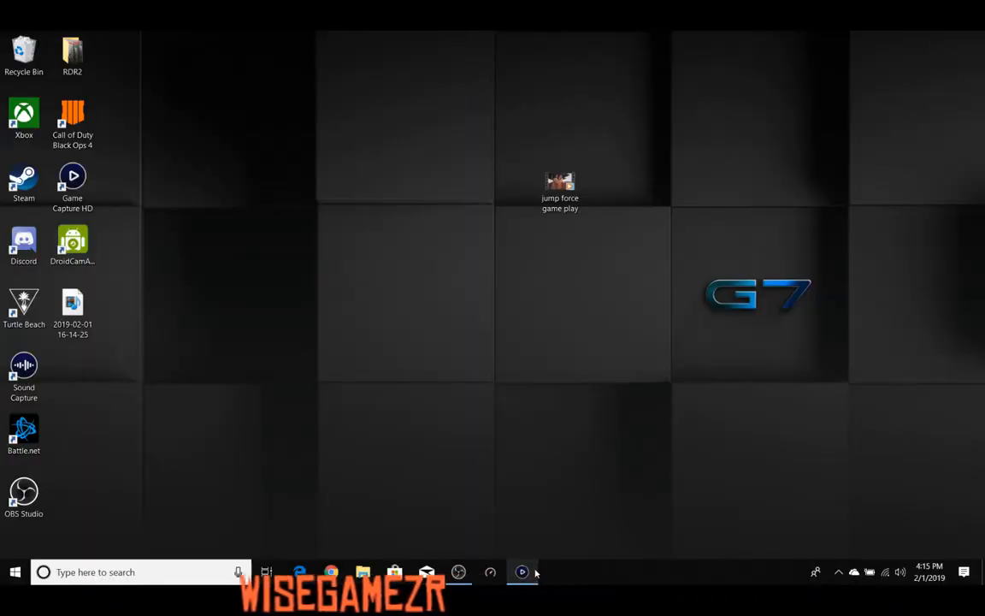
Step: Bring up the taskbar menu to launch Task Manager
right_click(522, 571)
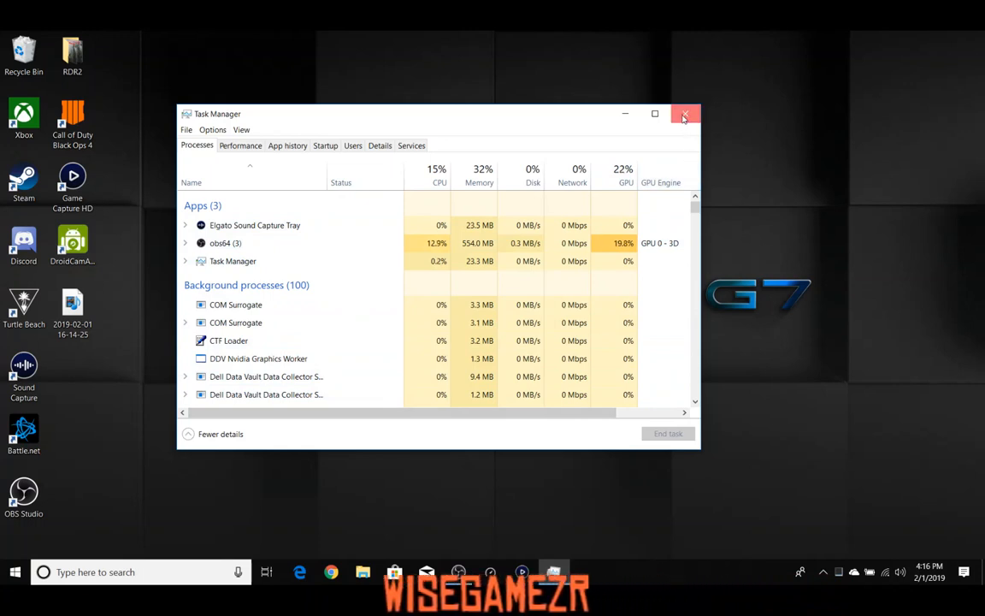
Step: Close Task Manager and return to the empty desktop
click(685, 113)
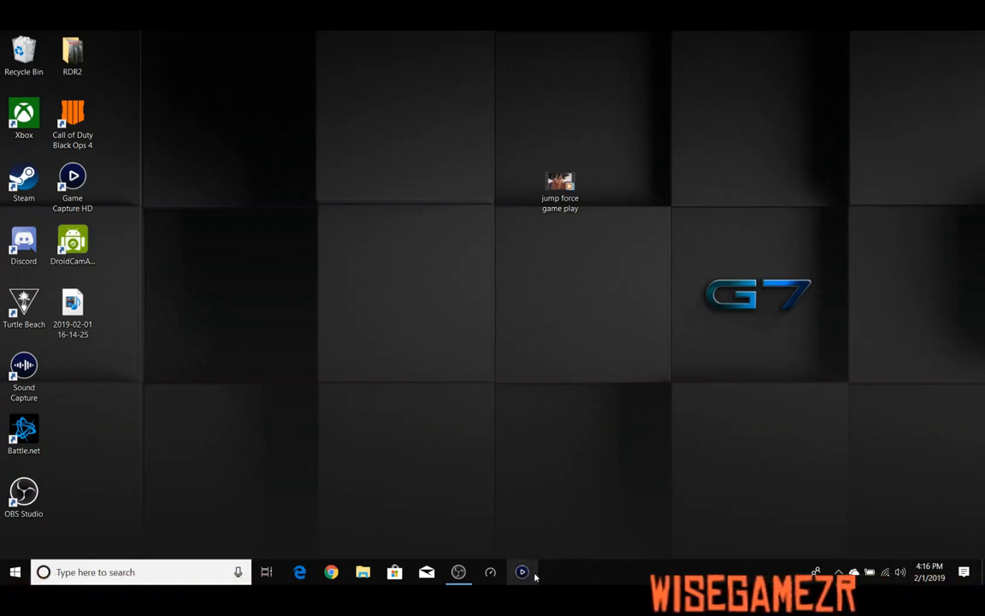
mouse_move(524, 572)
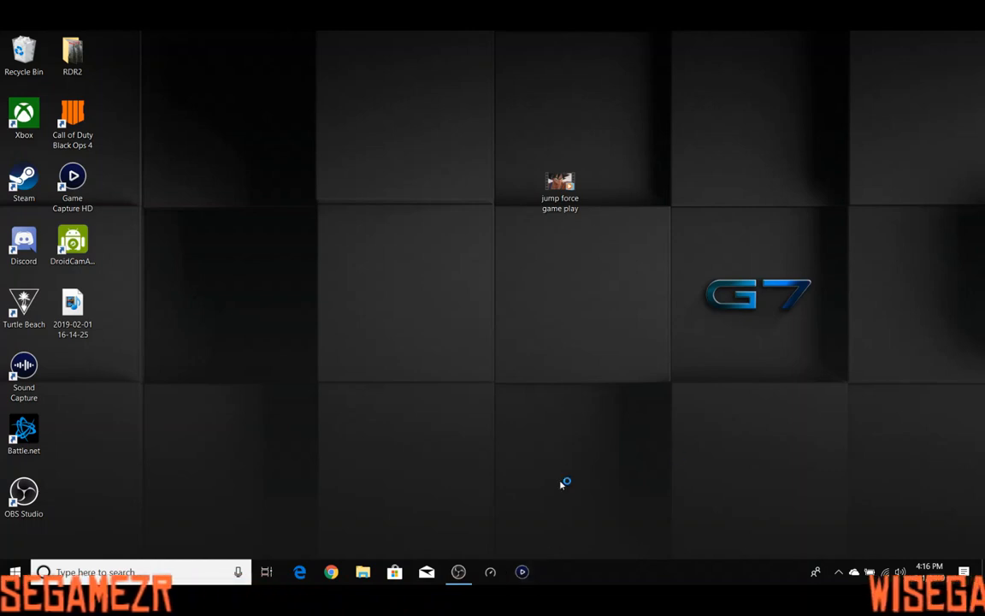
Step: Relaunch Elgato Game Capture HD from the taskbar, showing the Xbox startup screen
click(522, 572)
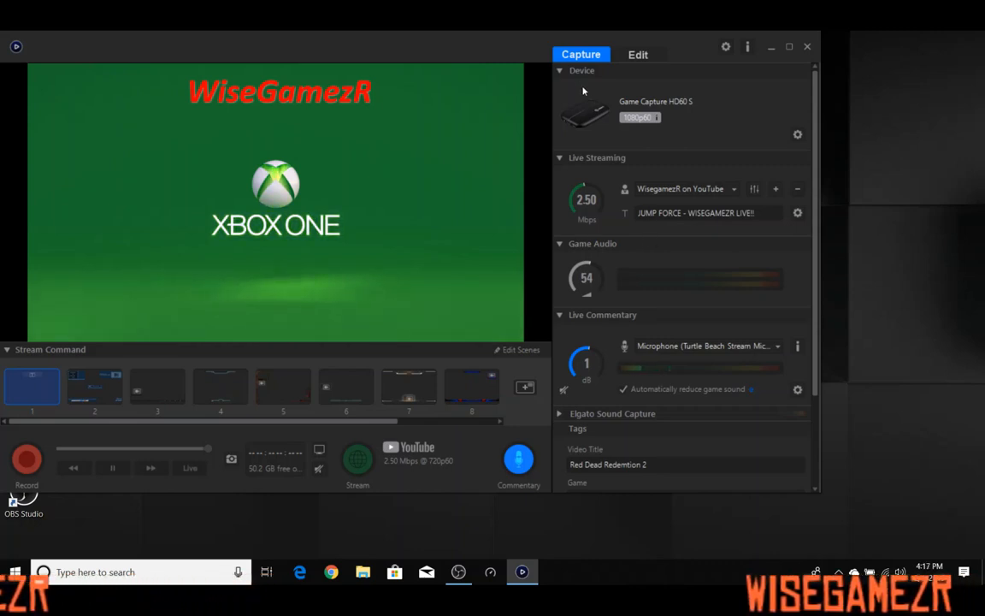
mouse_move(698, 130)
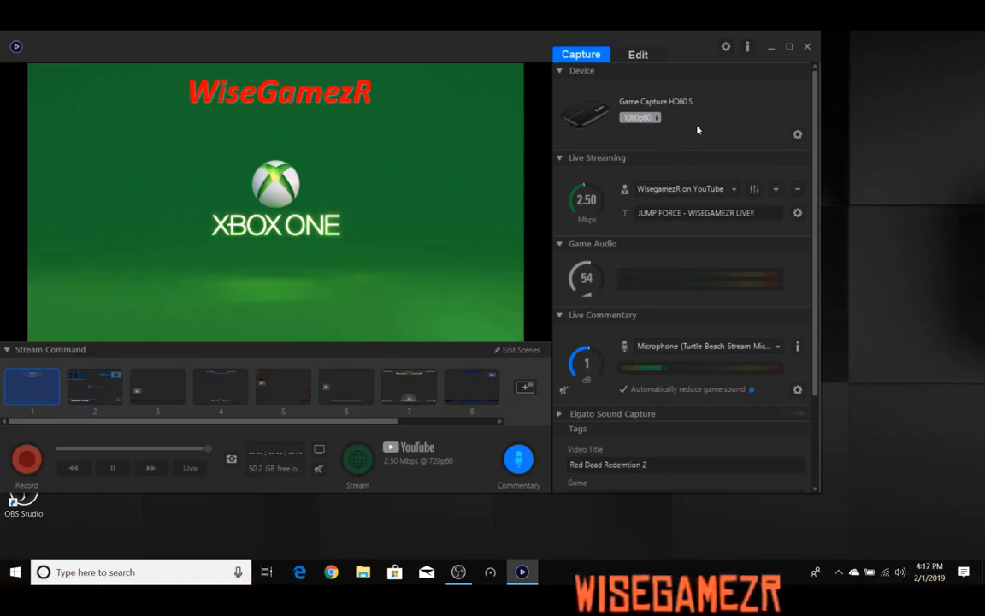